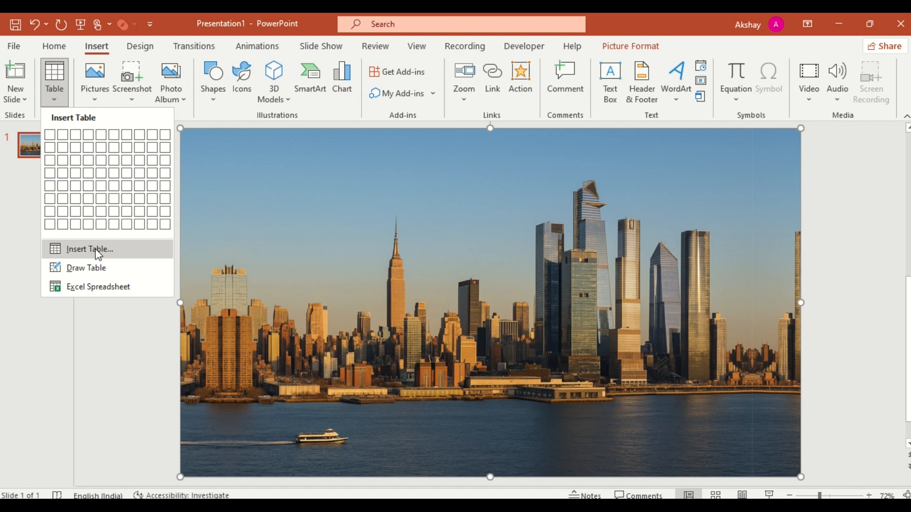
# Insert a table with 15 columns and 2 rows over the city skyline photo
pyautogui.click(90, 249)
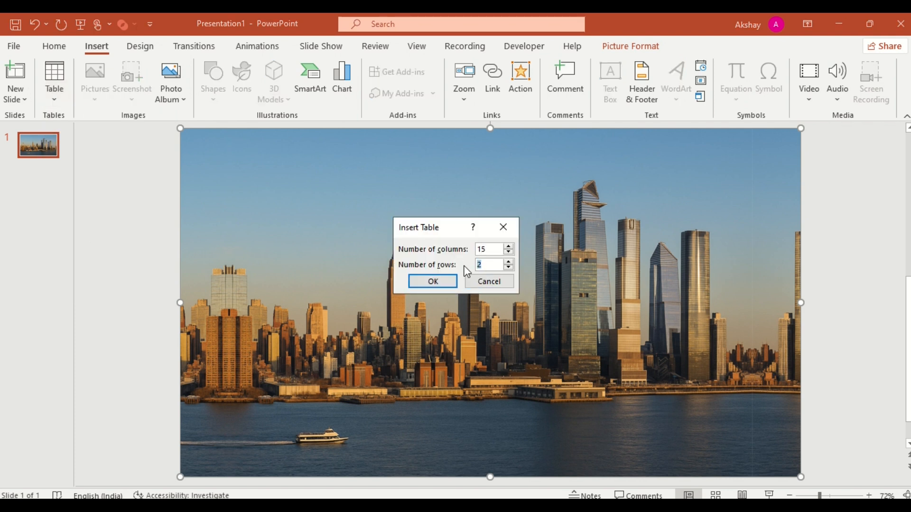
pyautogui.click(432, 282)
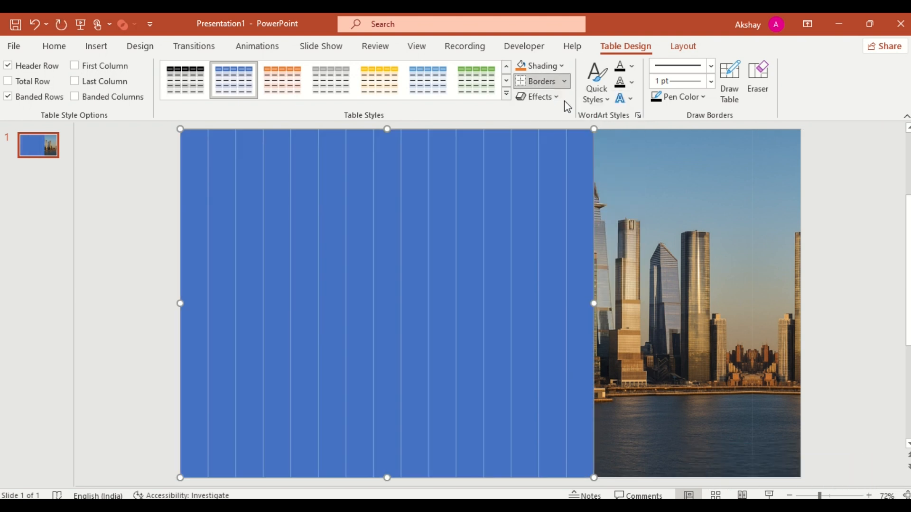
# Set the table shading to a near-black fill instead of blue
pyautogui.click(541, 66)
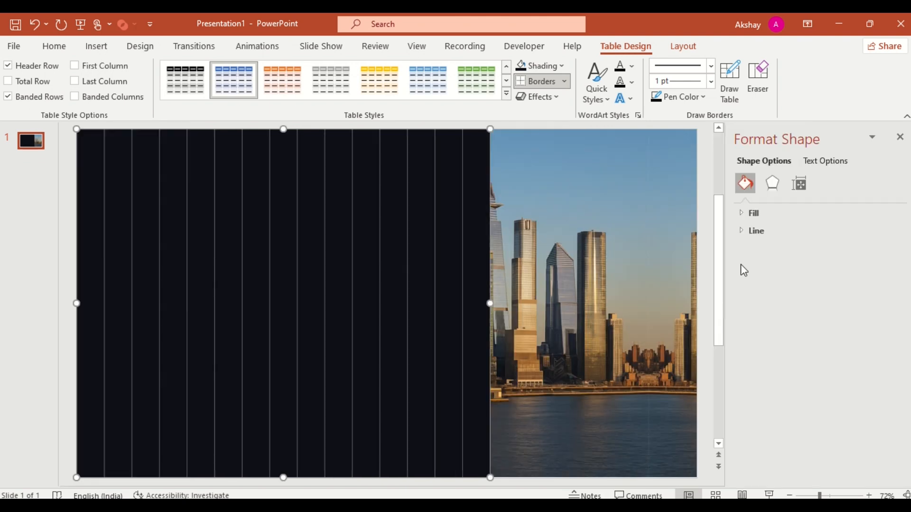
# Fade the columns right to left with Fill Transparency values 99, 90, 80, 50, 30, 10
pyautogui.click(754, 213)
pyautogui.write('99')
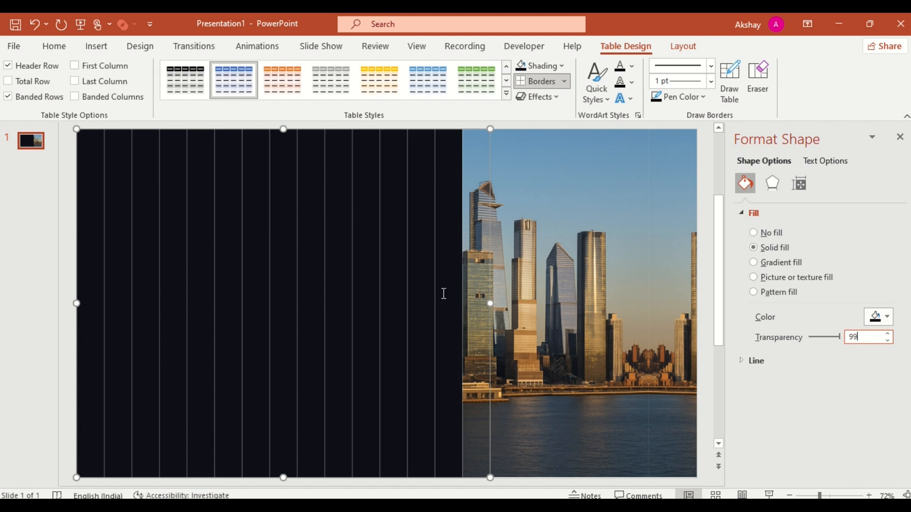
pyautogui.moveTo(839, 337); pyautogui.dragTo(808, 337)
pyautogui.write('90')
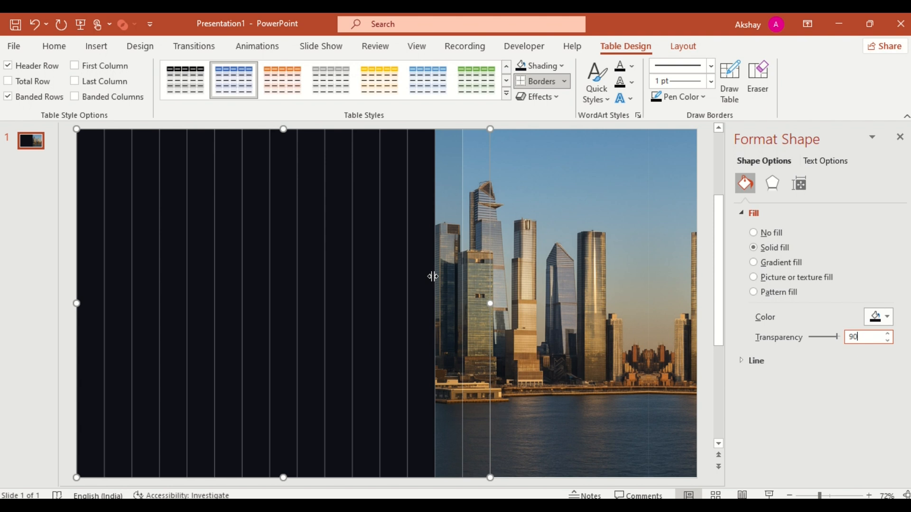
pyautogui.write('80')
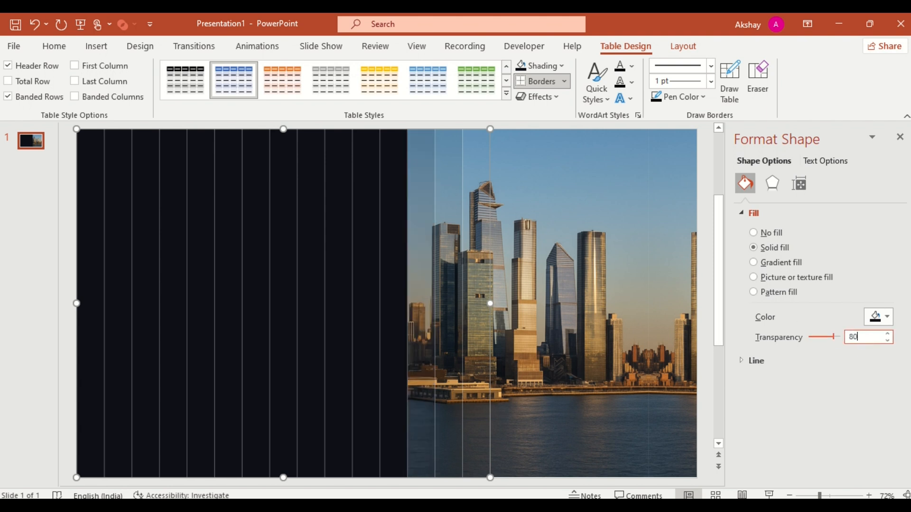
pyautogui.moveTo(833, 337); pyautogui.dragTo(809, 337)
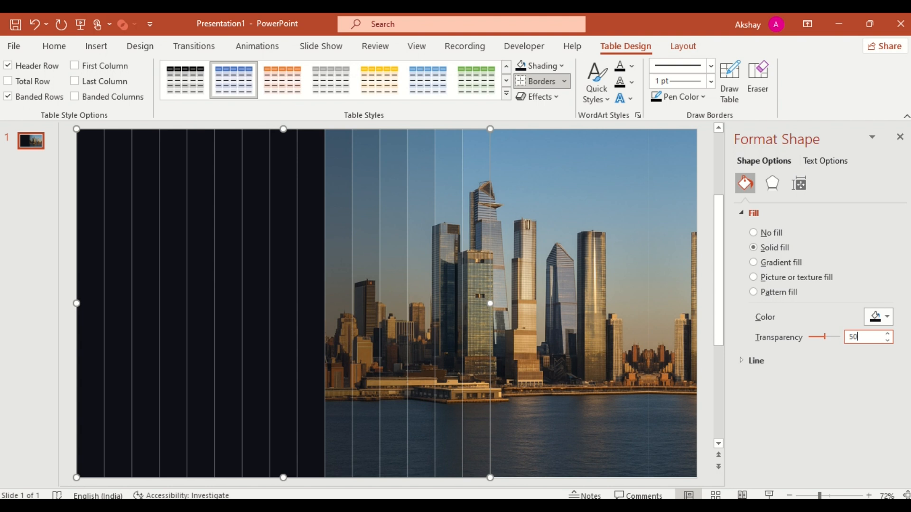
pyautogui.moveTo(819, 337); pyautogui.dragTo(812, 336)
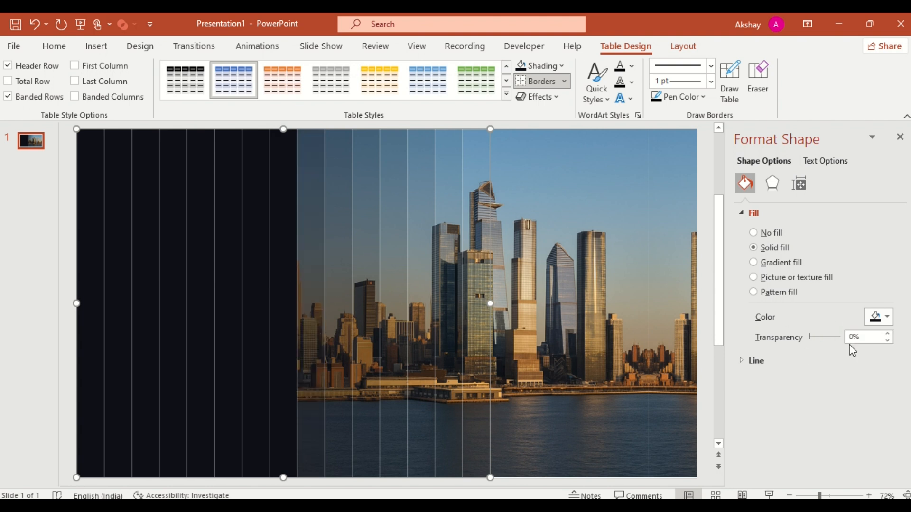
pyautogui.write('30')
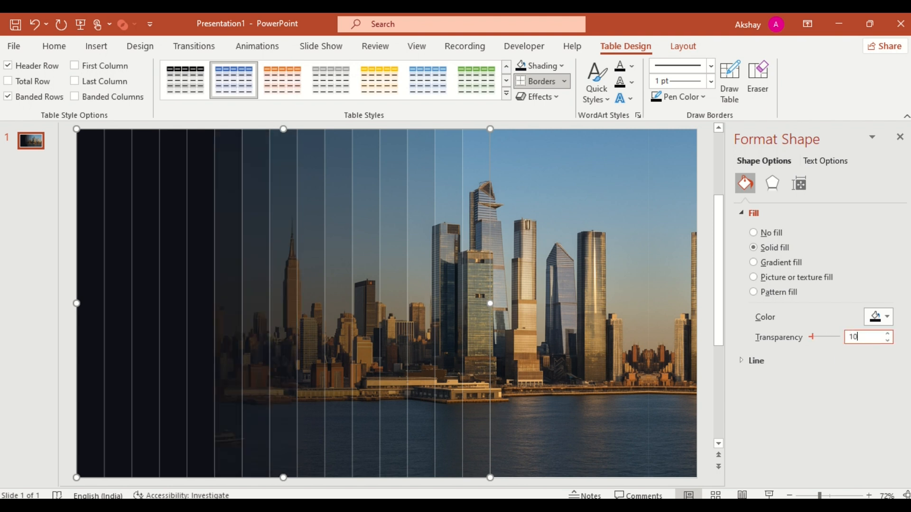
pyautogui.moveTo(811, 337); pyautogui.dragTo(808, 337)
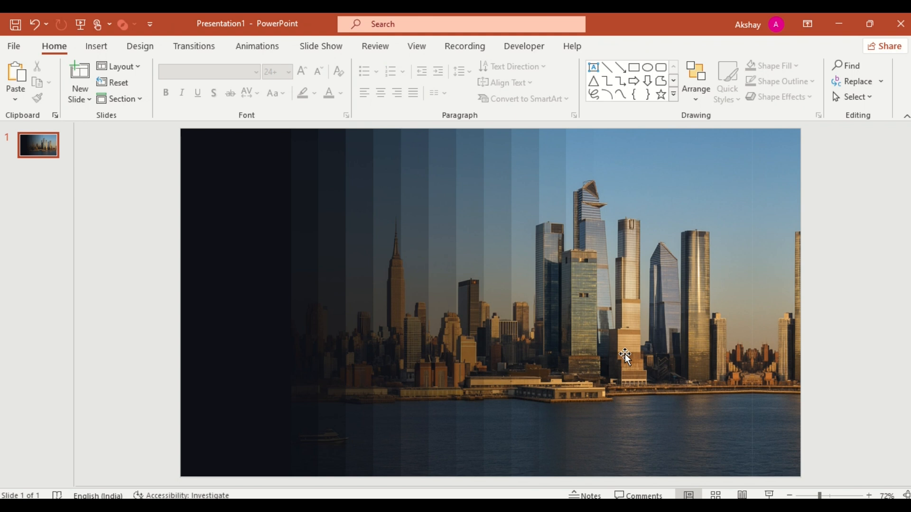
# Paste the New York title, description and bullet text onto the dark side
pyautogui.press('ctrl+v')
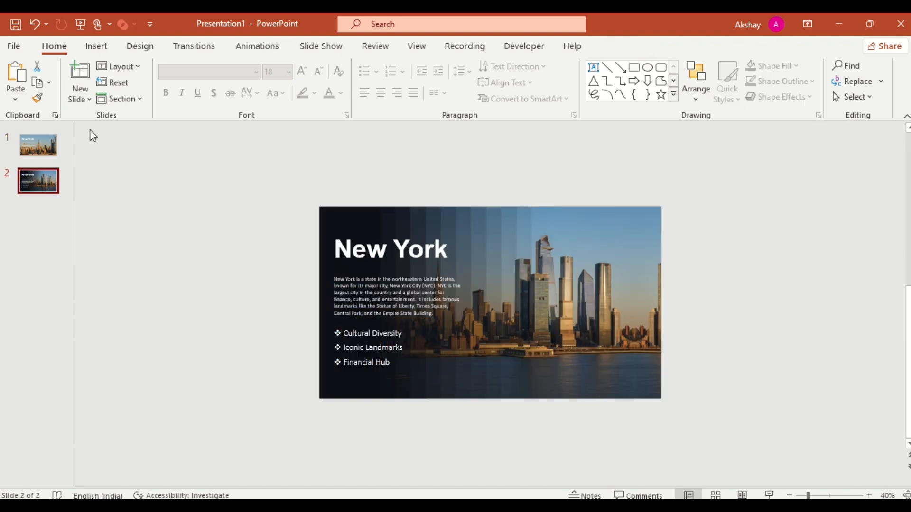
# Give slide 2 a Morph transition
pyautogui.click(193, 46)
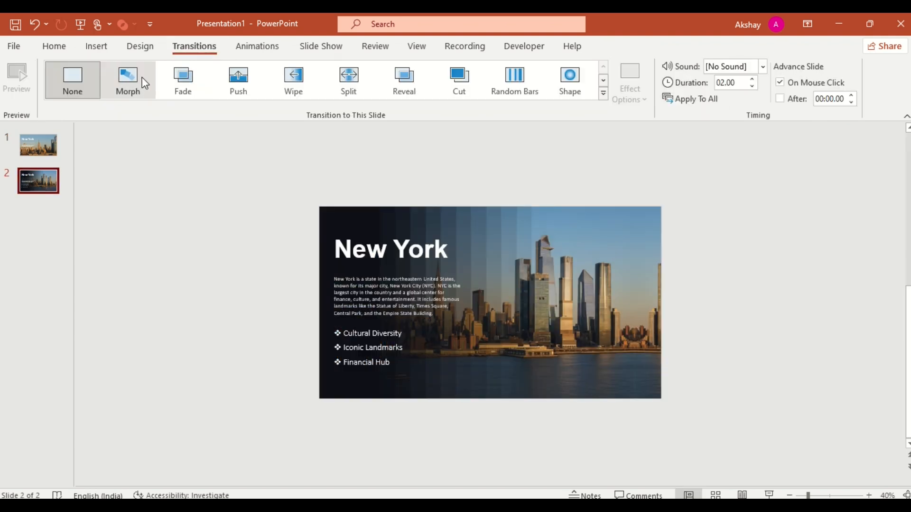
pyautogui.click(128, 80)
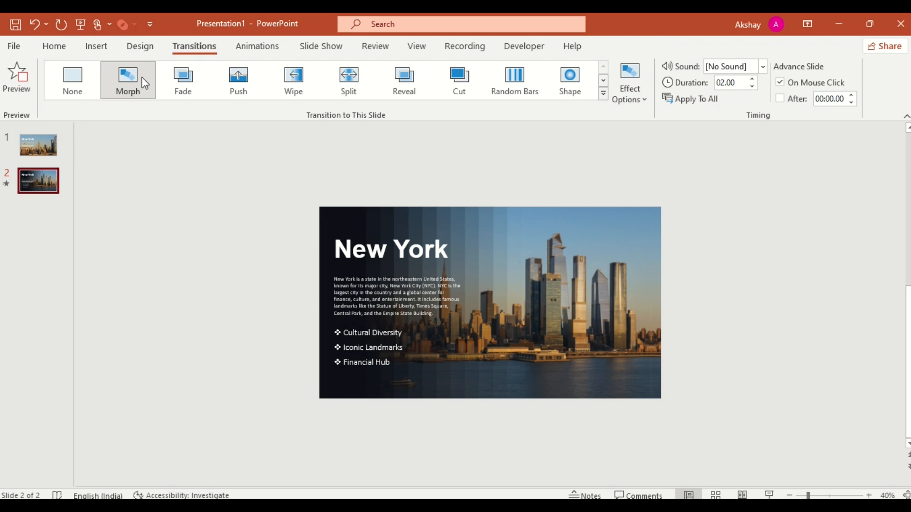